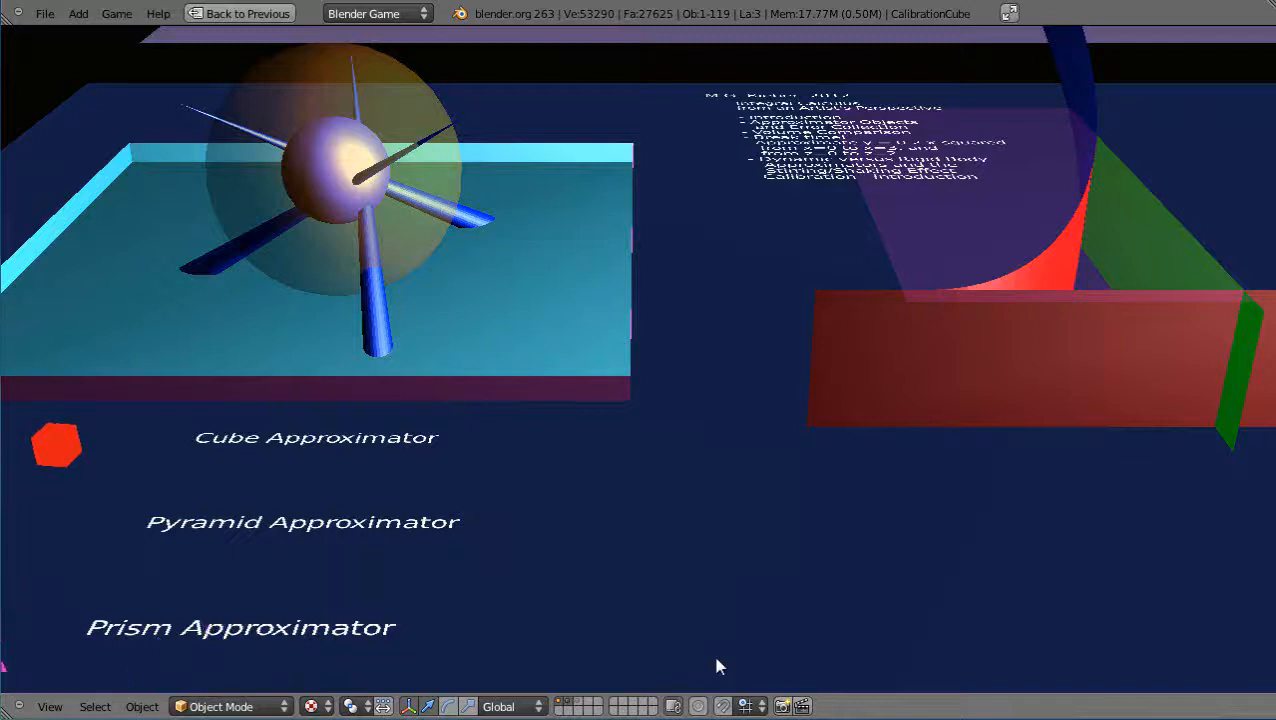
{"action": "mouse_move", "coordinate": [714, 604]}
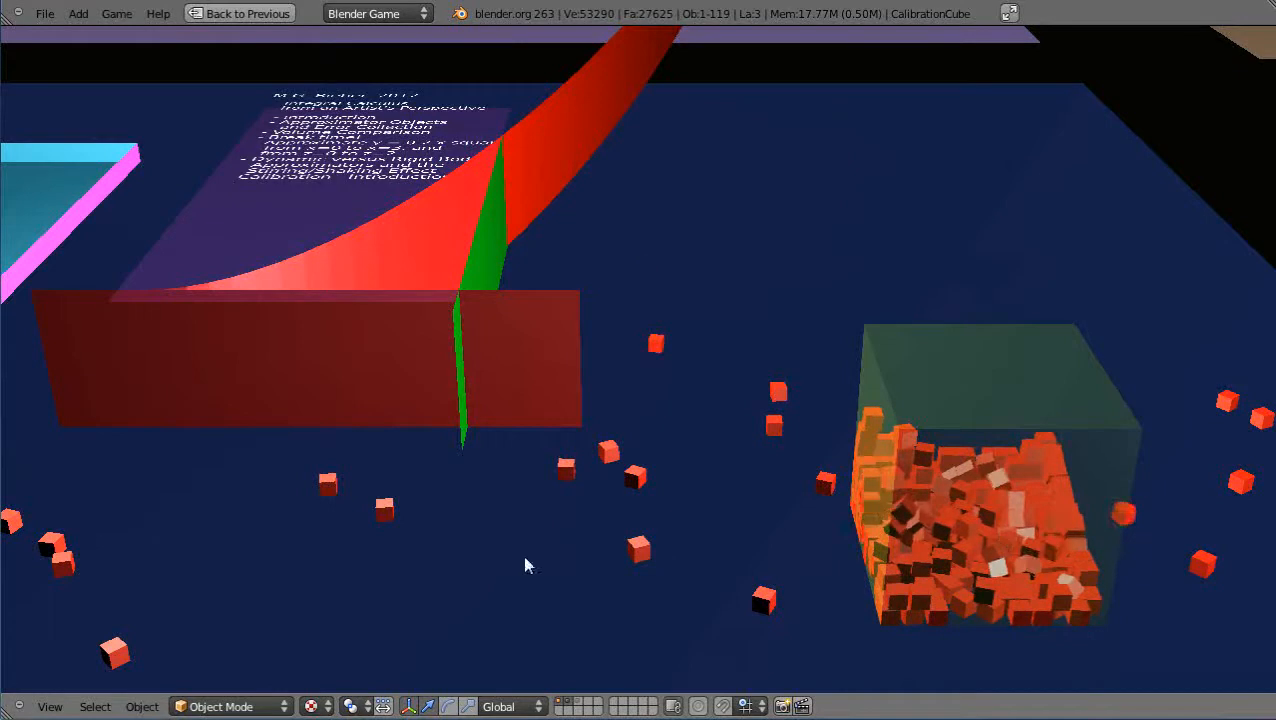
{"action": "mouse_move", "coordinate": [714, 628]}
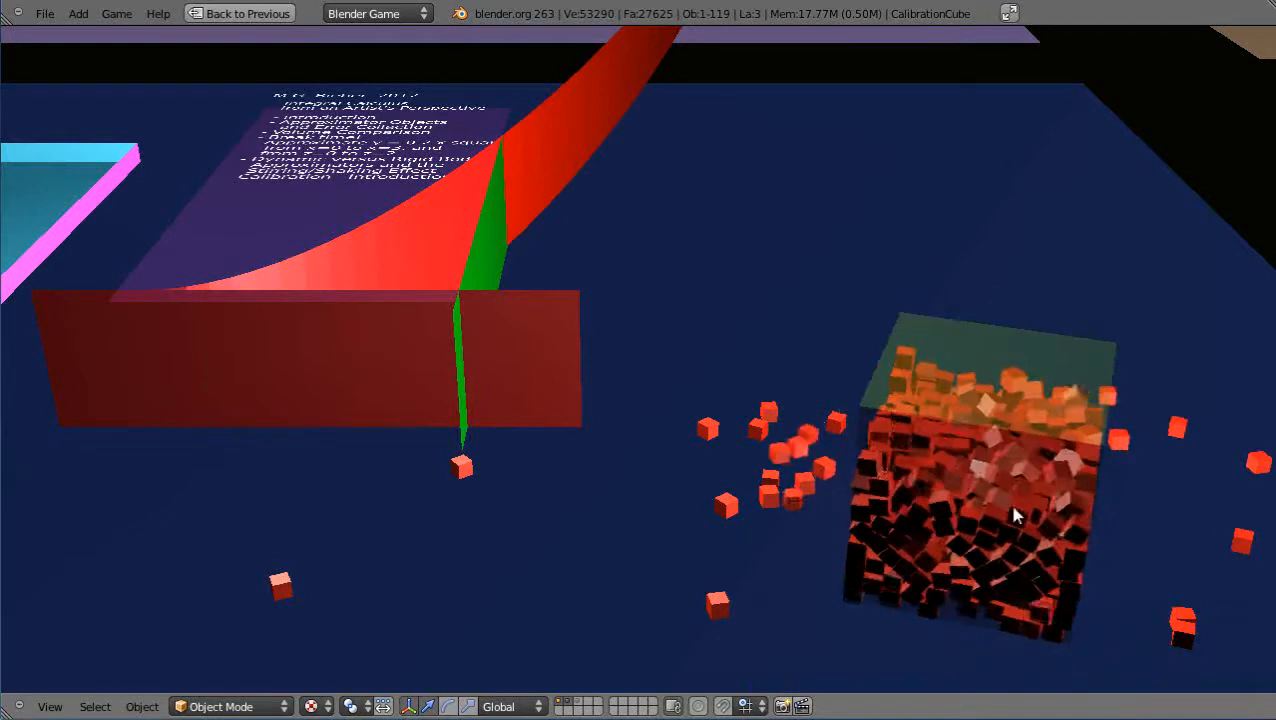
{"action": "mouse_move", "coordinate": [864, 450]}
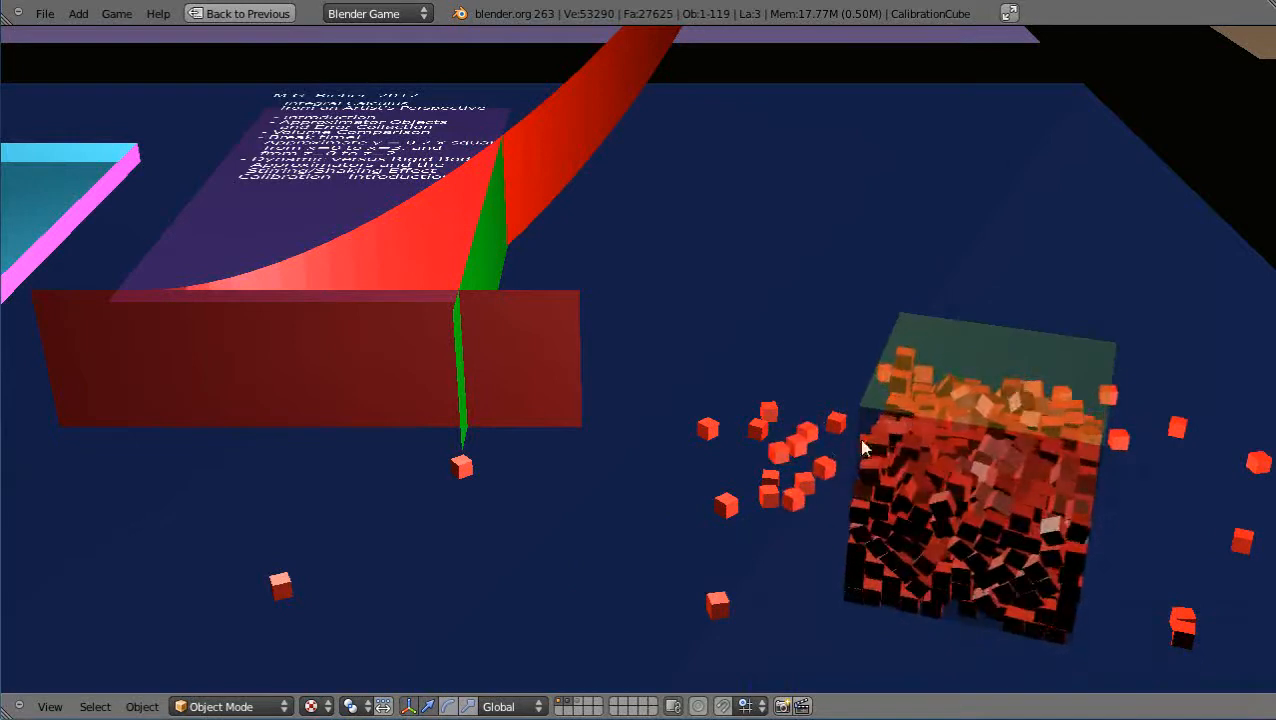